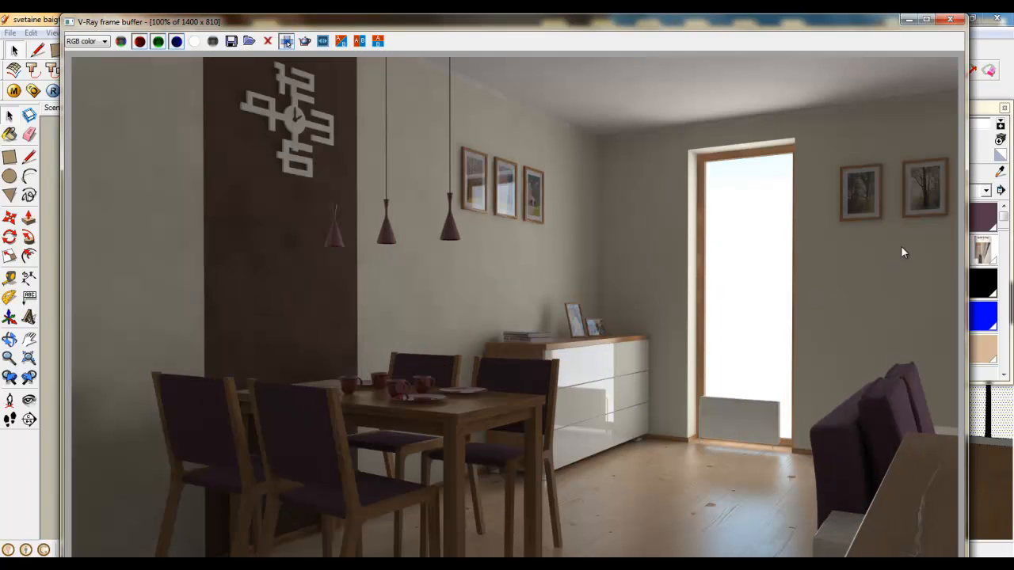
mouse_move(453, 212)
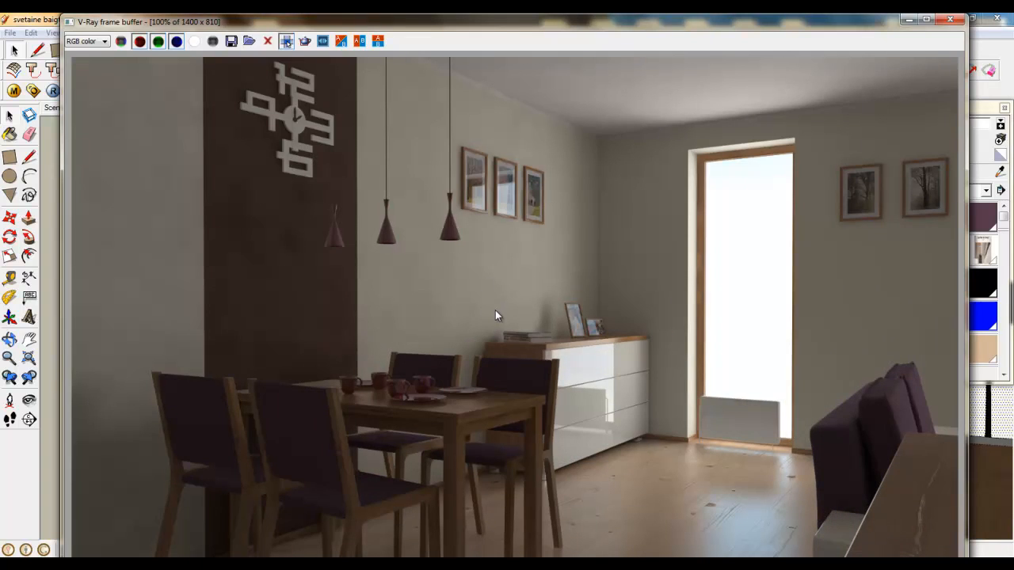
mouse_move(634, 355)
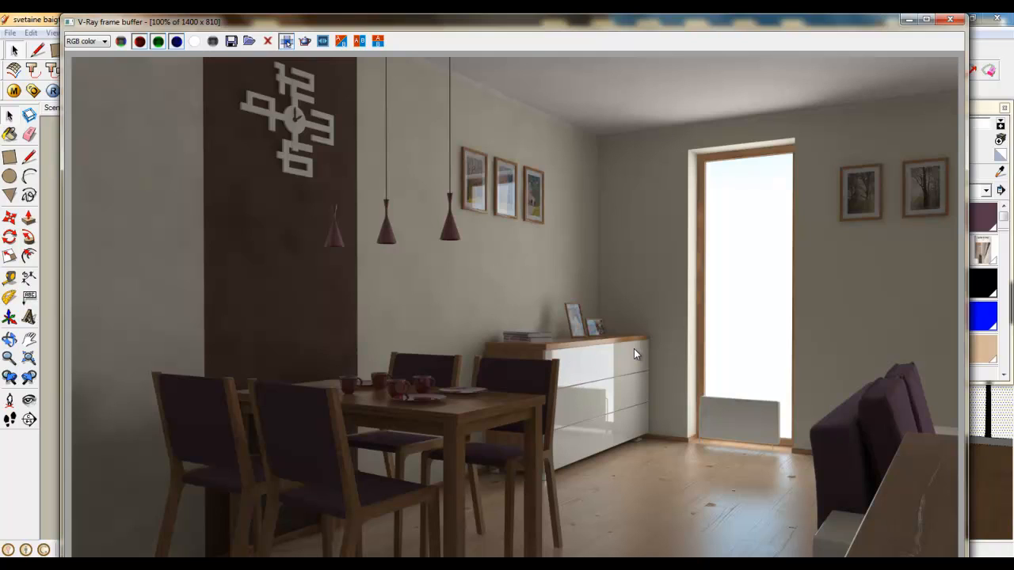
mouse_move(643, 356)
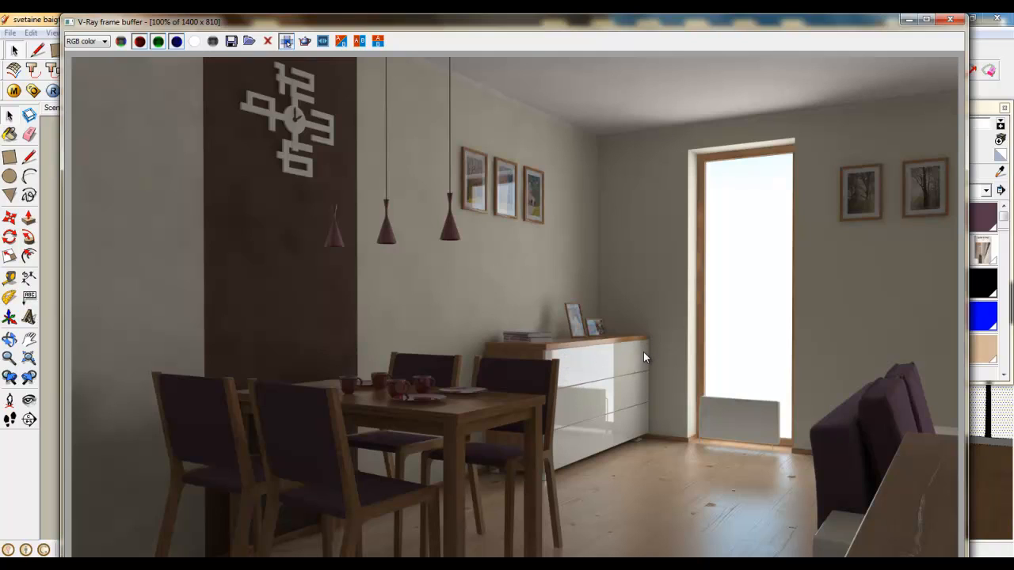
mouse_move(621, 361)
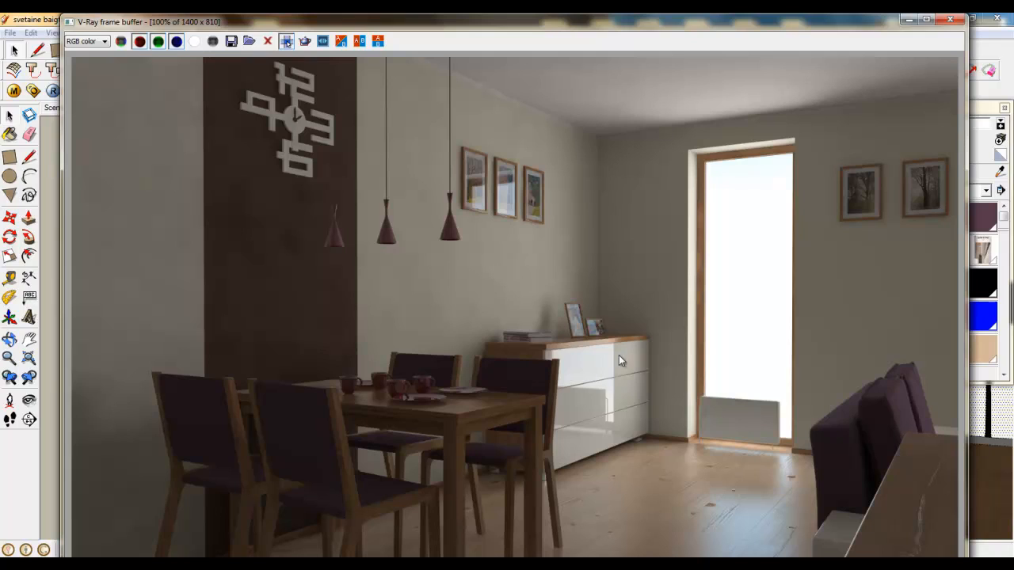
mouse_move(490, 415)
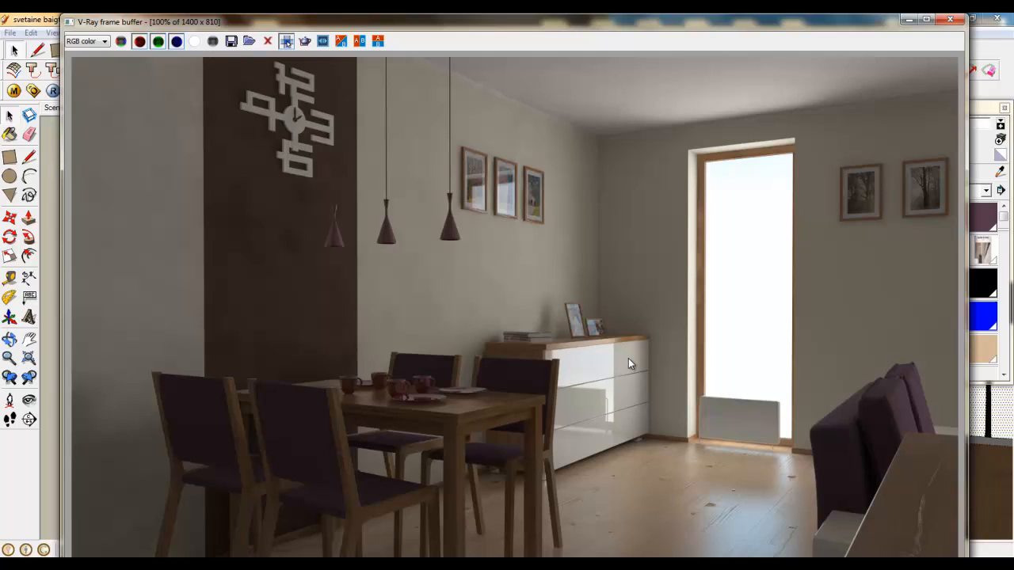
mouse_move(569, 364)
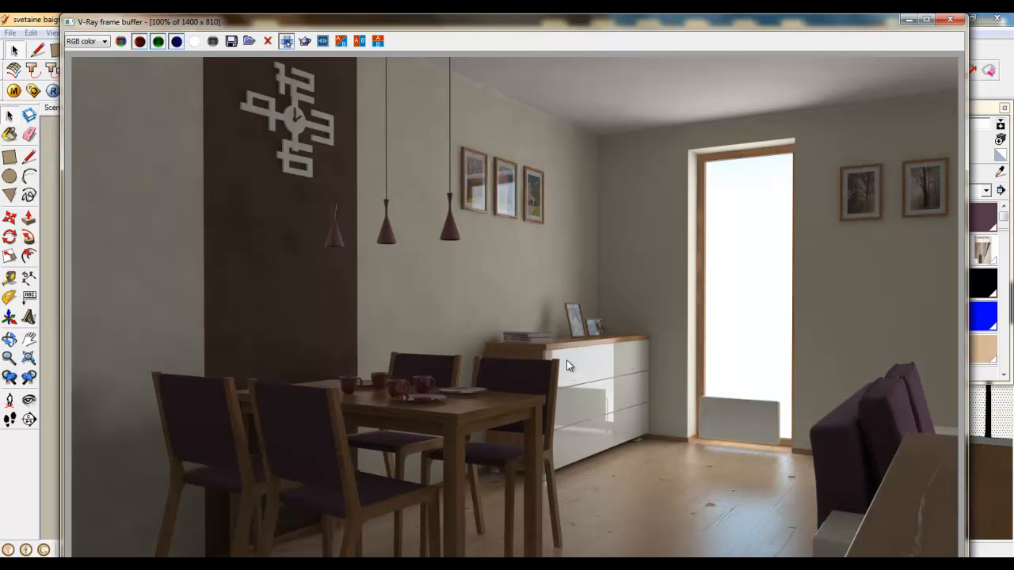
mouse_move(587, 374)
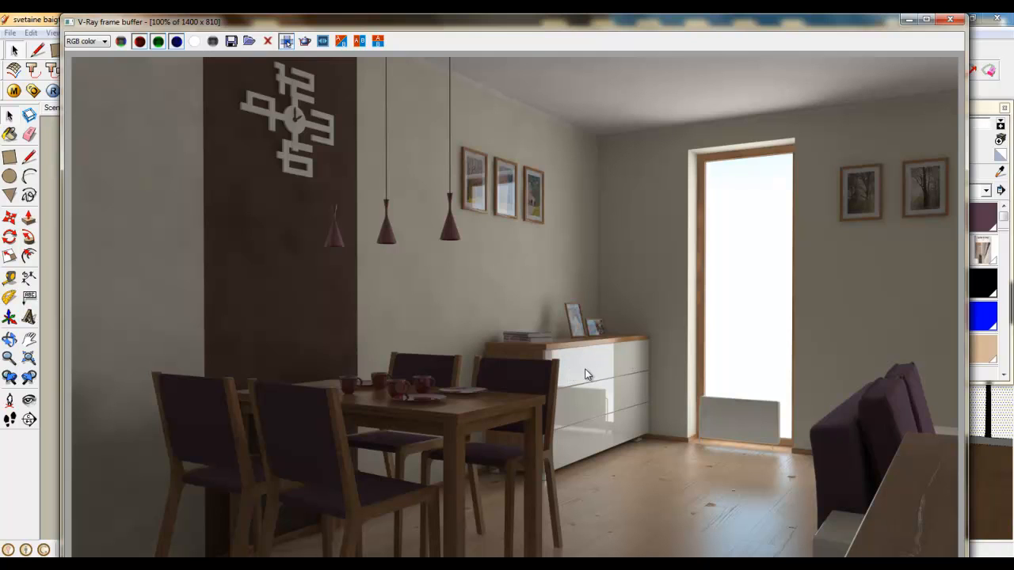
mouse_move(621, 466)
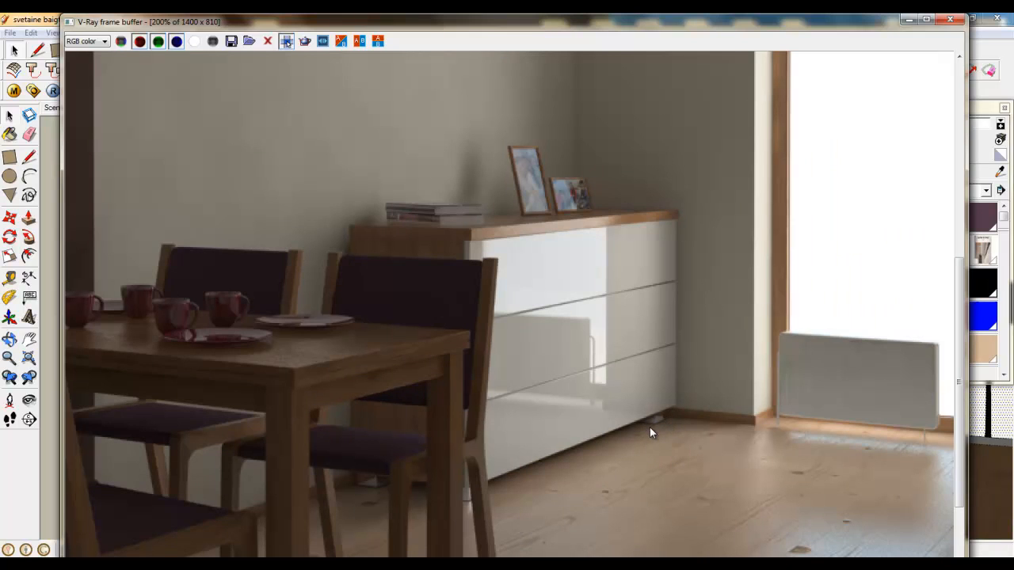
mouse_move(664, 440)
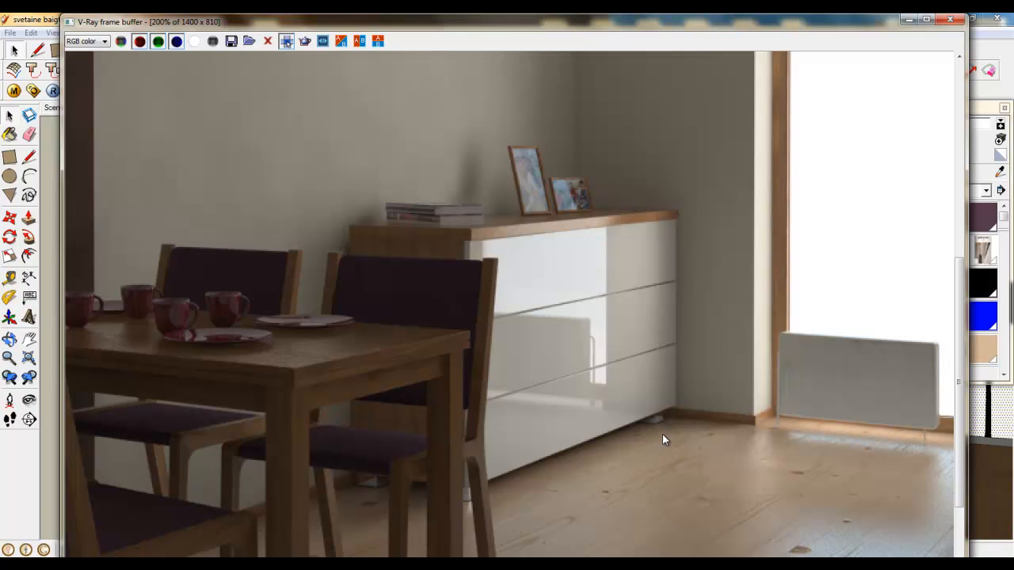
mouse_move(668, 427)
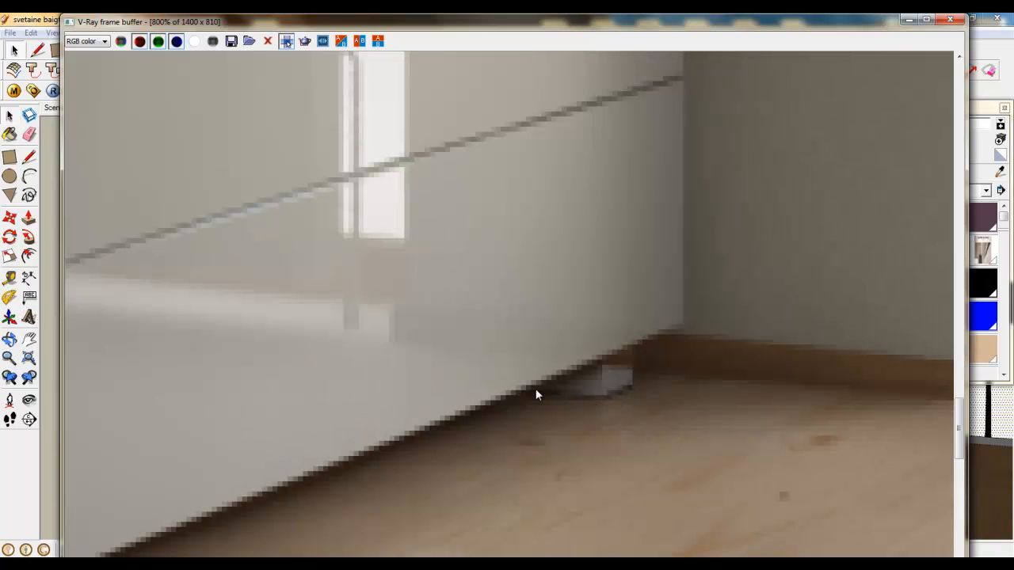
mouse_move(542, 396)
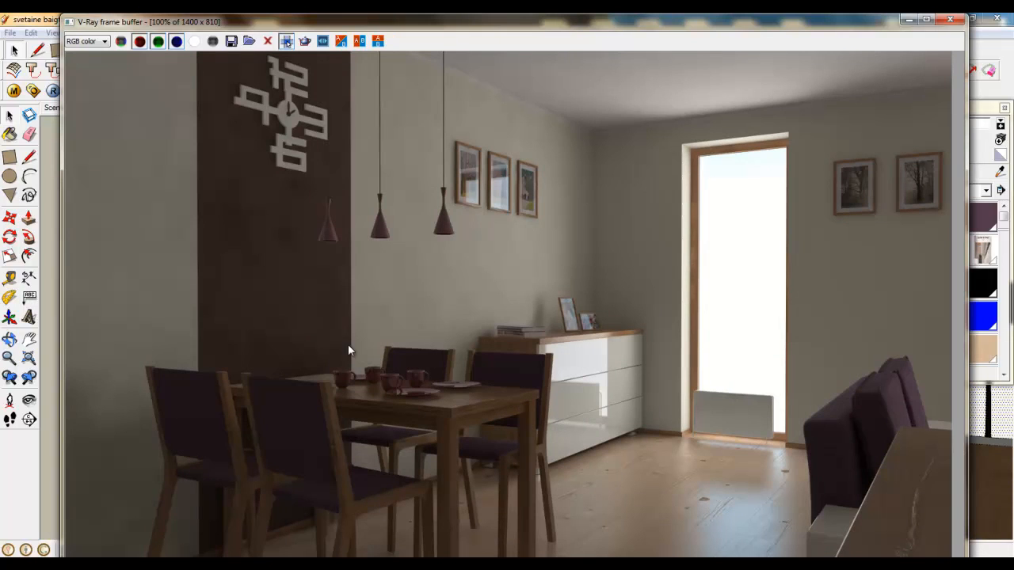
mouse_move(270, 326)
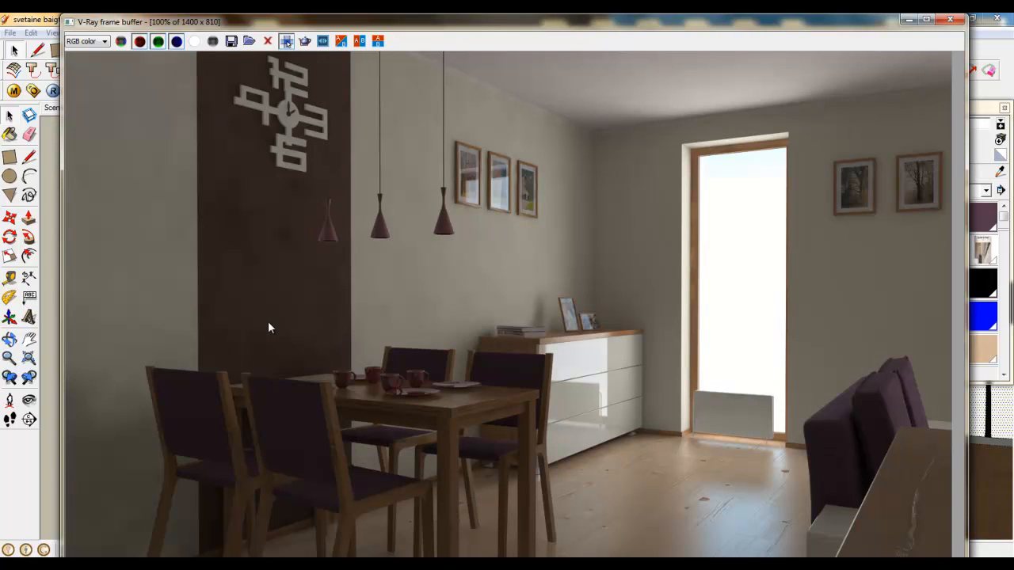
mouse_move(542, 453)
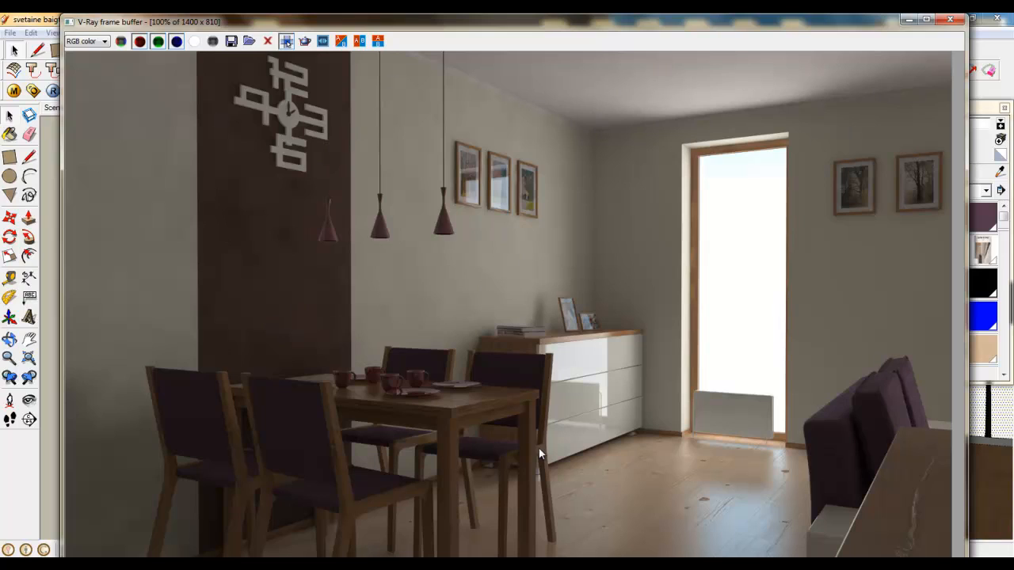
mouse_move(916, 510)
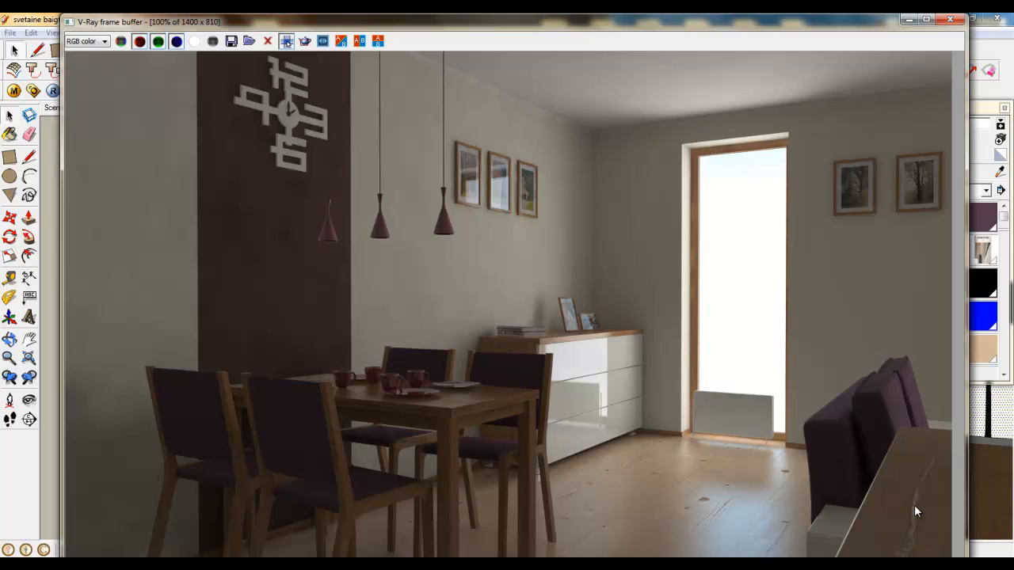
mouse_move(911, 535)
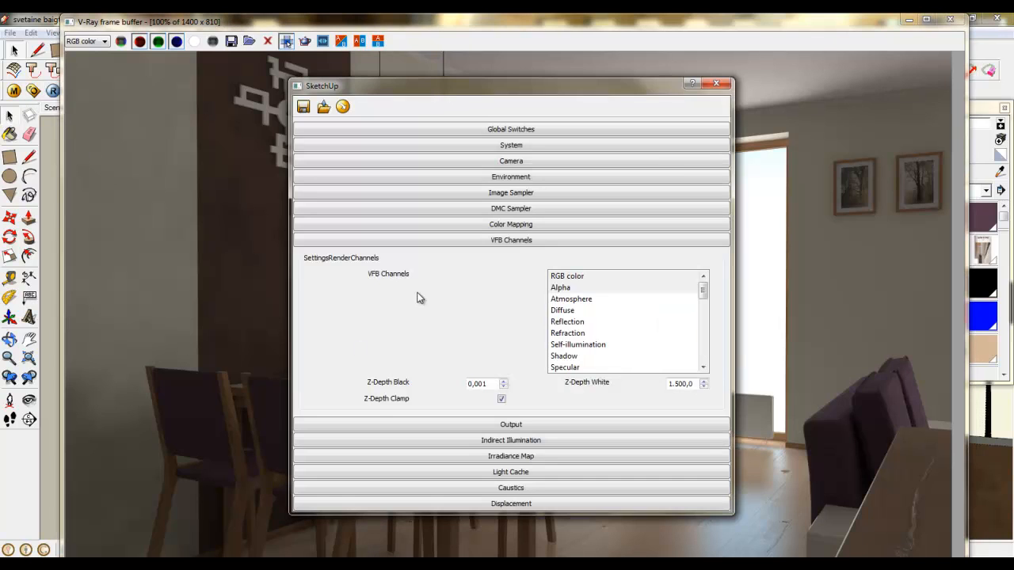
mouse_move(665, 387)
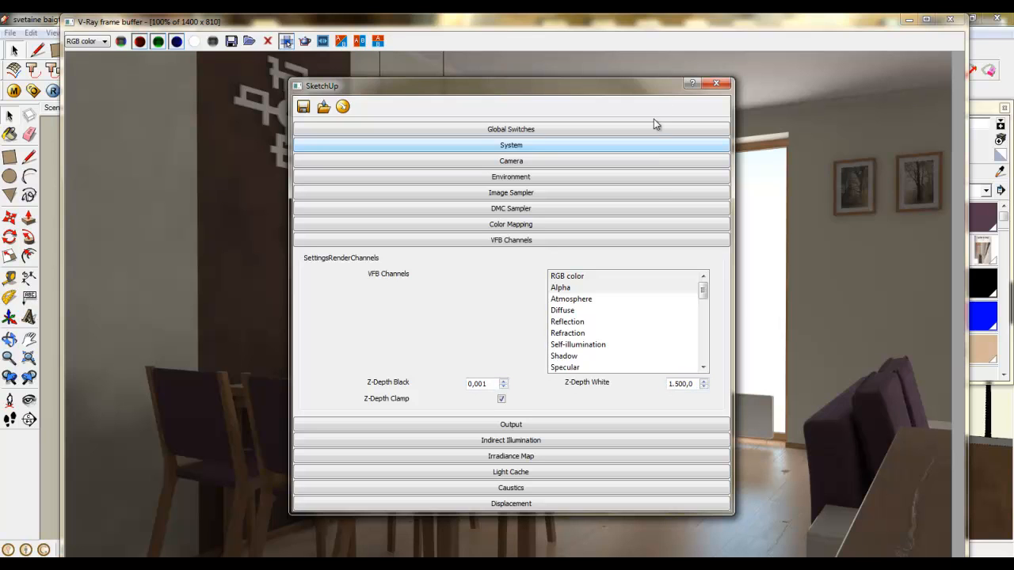
Bring up the V-Ray Options dialog with the VFB Channels rollout expanded.
left_click(716, 84)
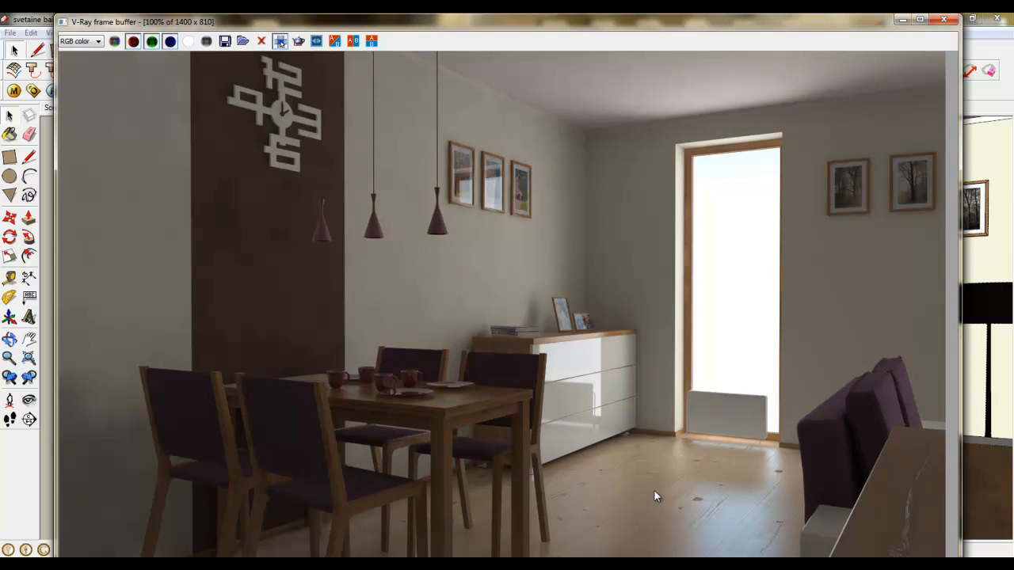
mouse_move(309, 529)
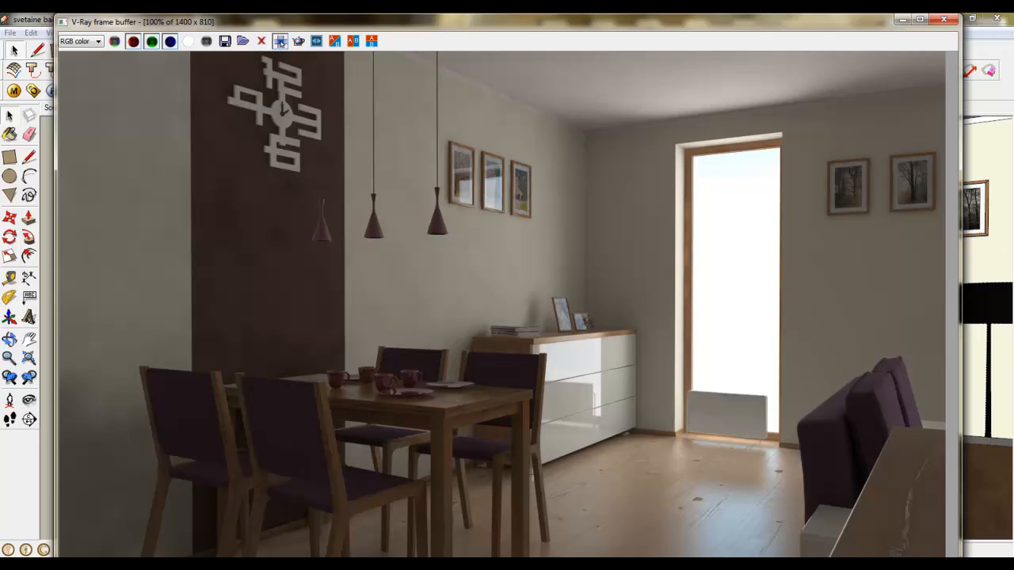
mouse_move(574, 194)
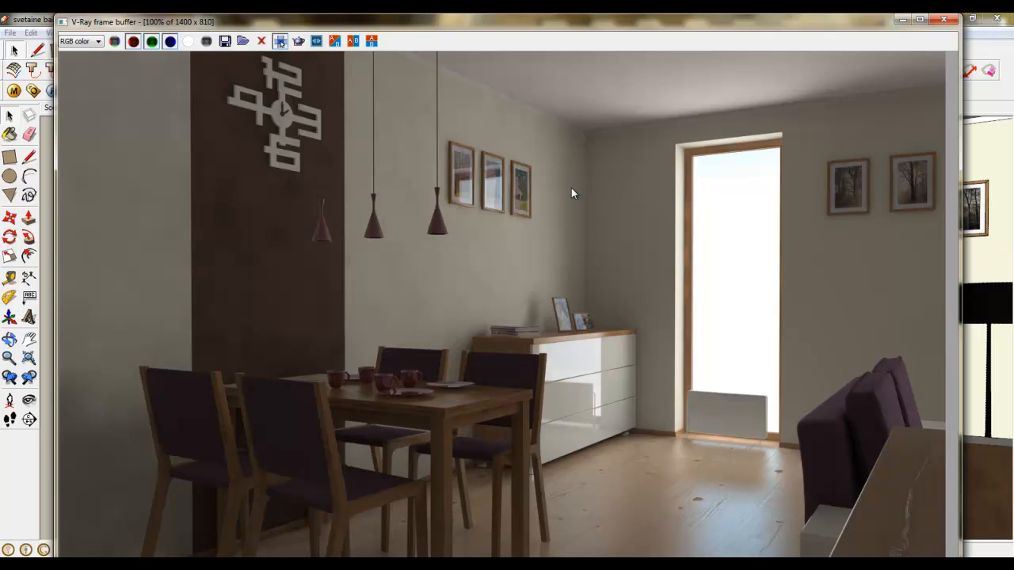
mouse_move(345, 304)
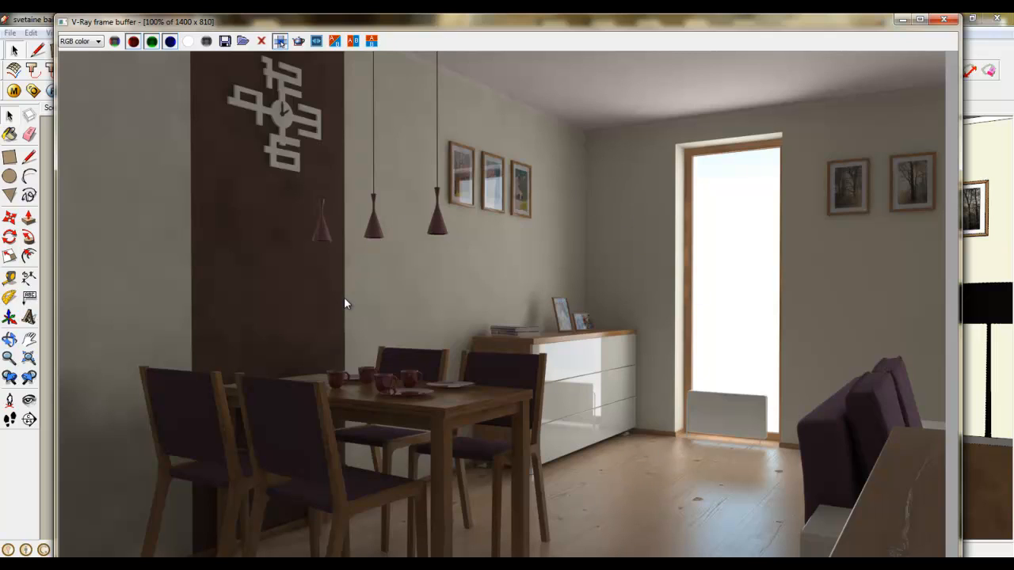
mouse_move(504, 502)
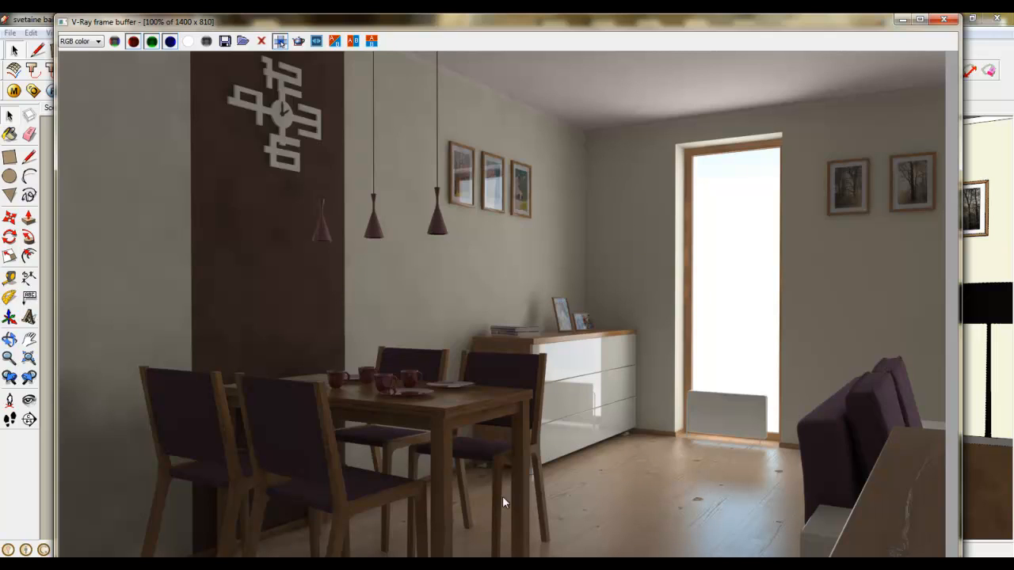
mouse_move(468, 476)
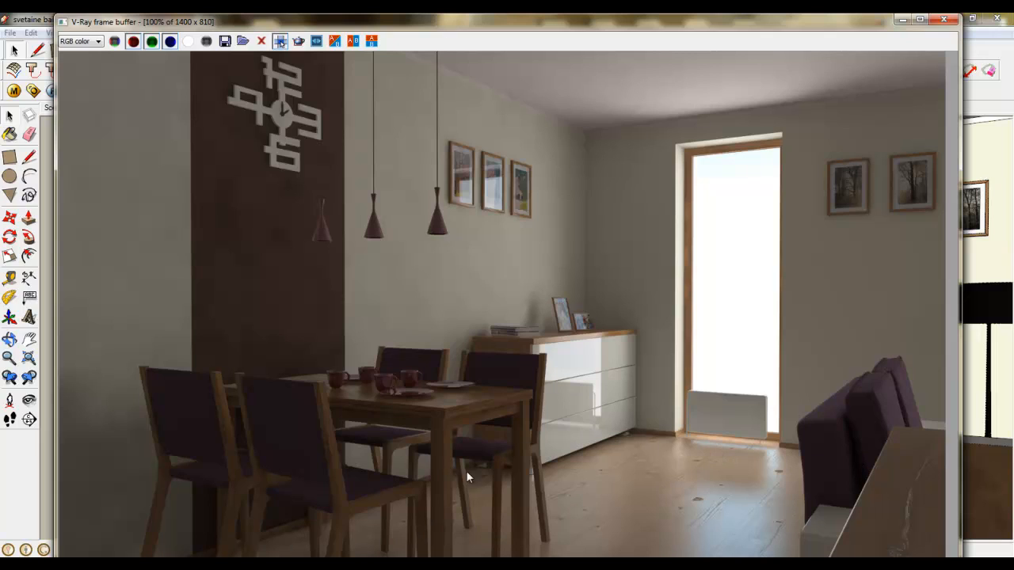
mouse_move(545, 476)
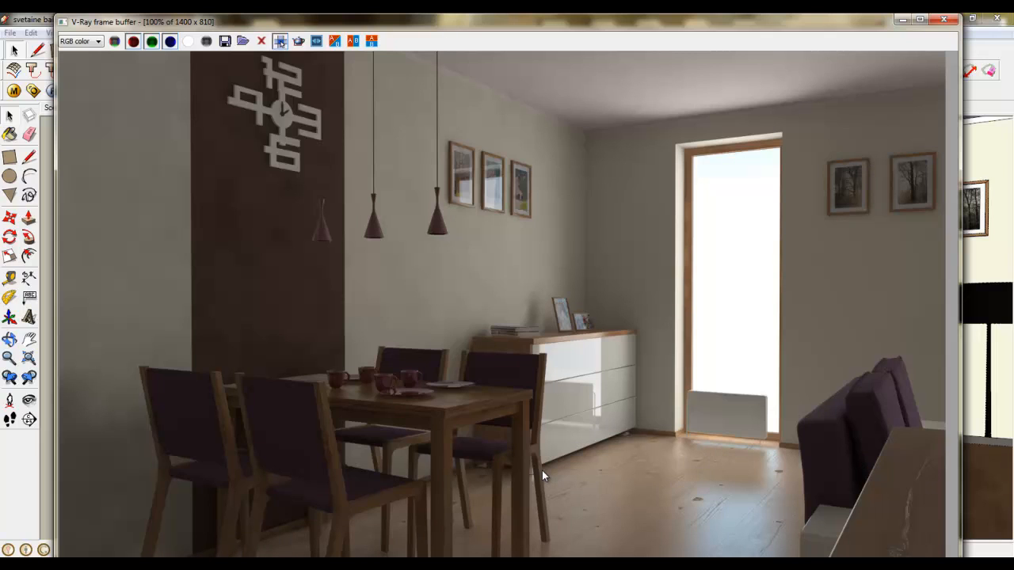
mouse_move(573, 447)
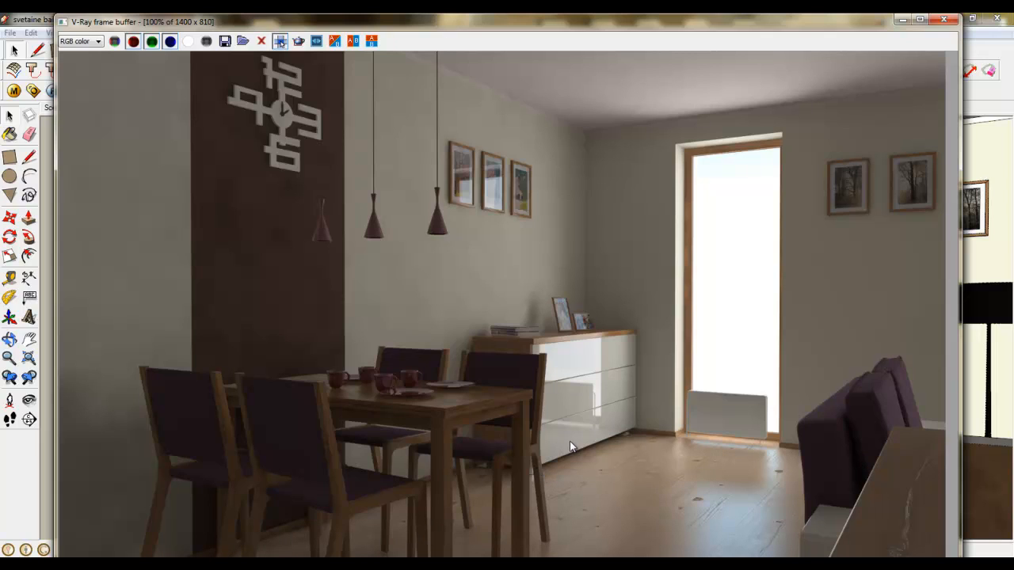